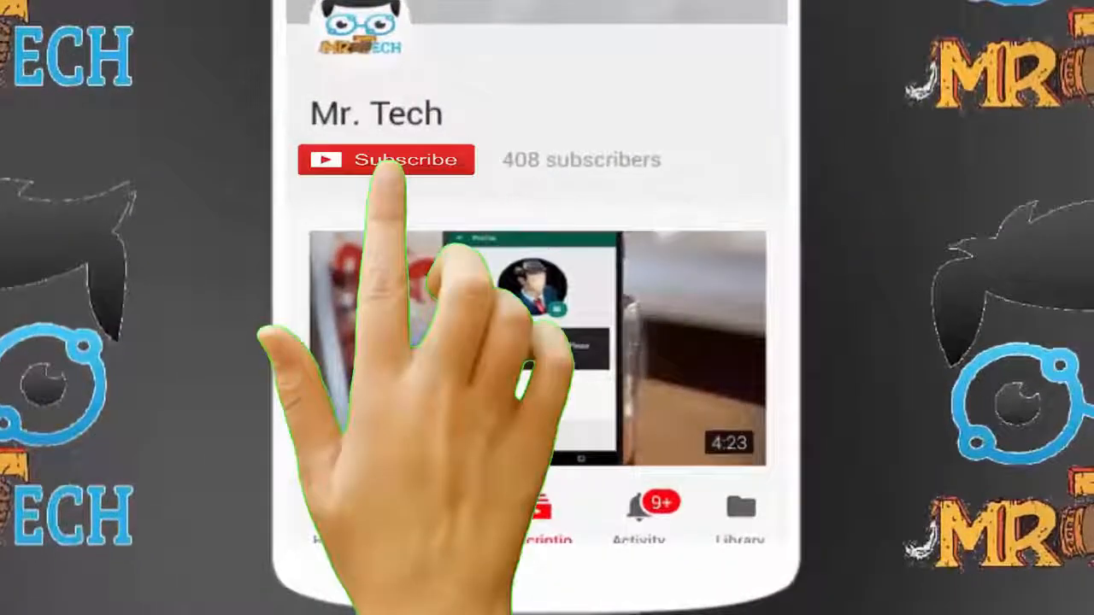
Search the Start menu for 'gp' to launch the Local Group Policy Editor.
{"action": "left_click", "coordinate": [387, 159]}
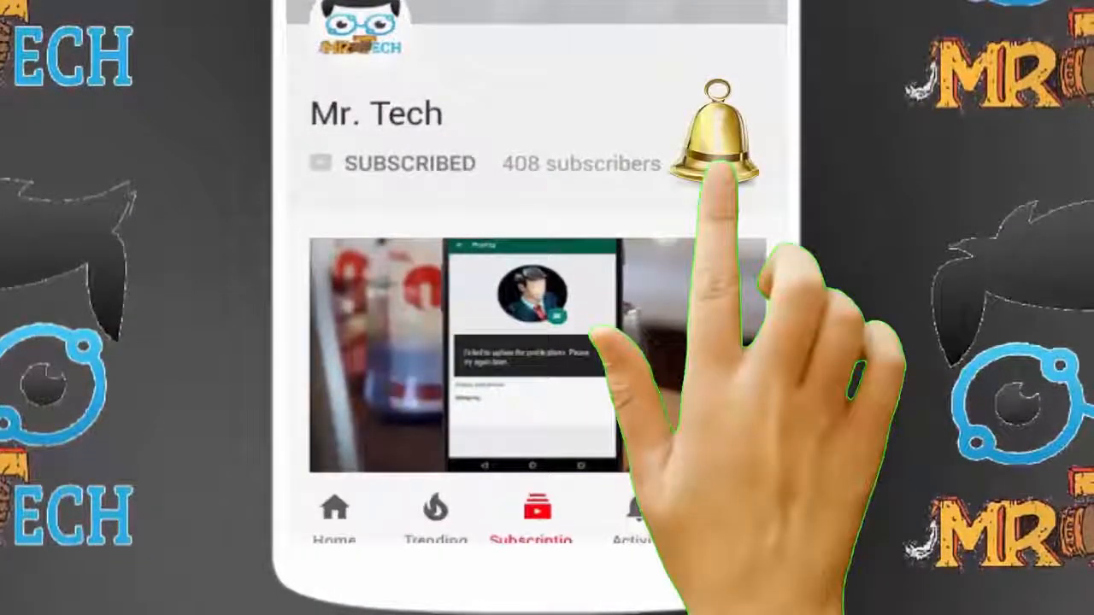
{"action": "left_click", "coordinate": [718, 137]}
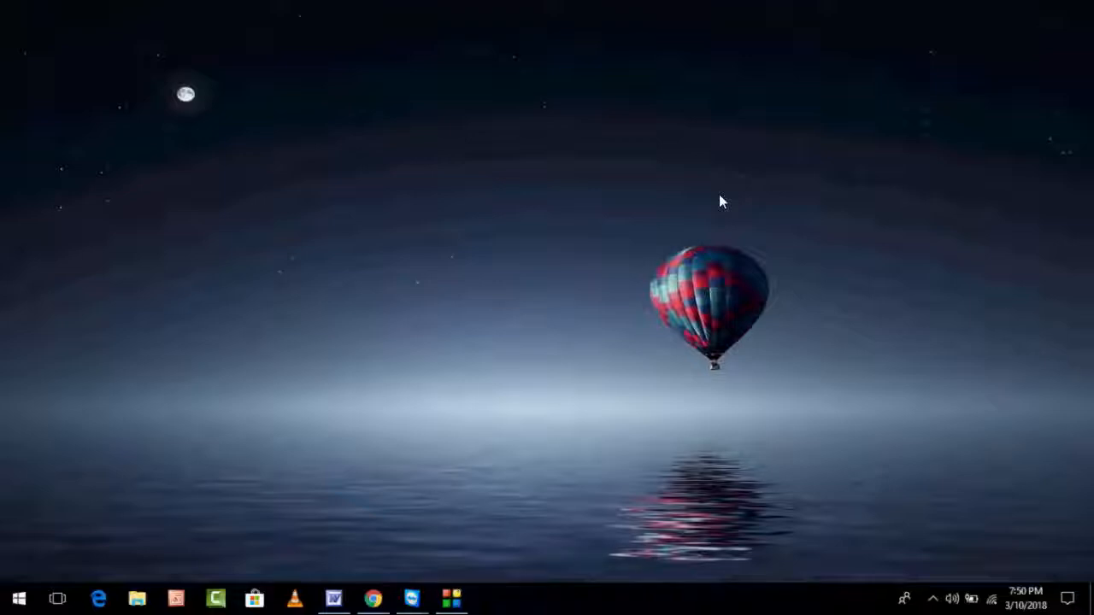
{"action": "left_click", "coordinate": [13, 597]}
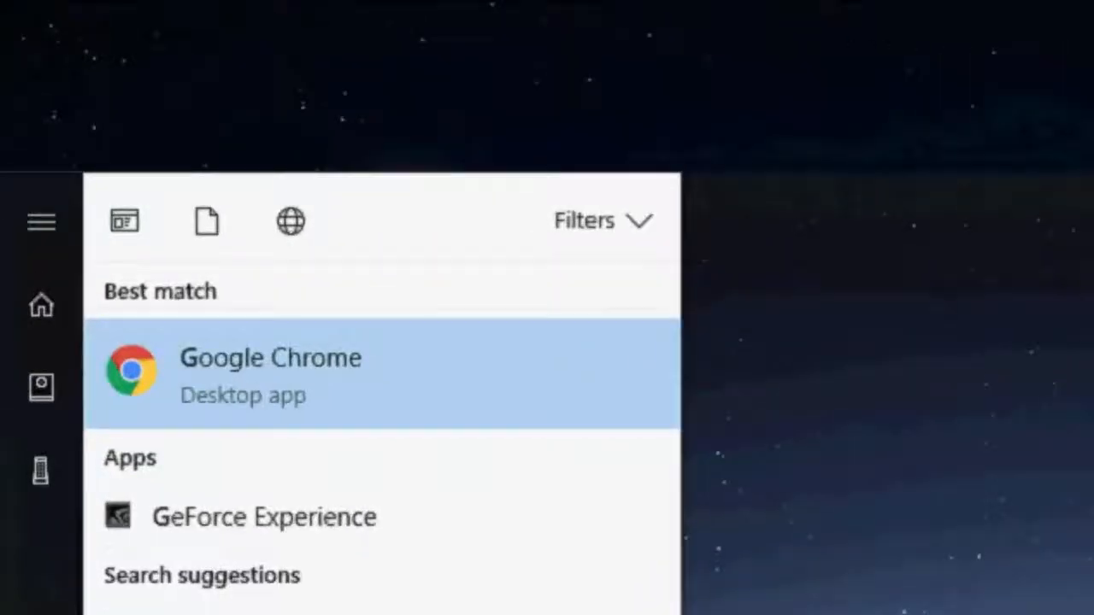
{"action": "type", "text": "gp"}
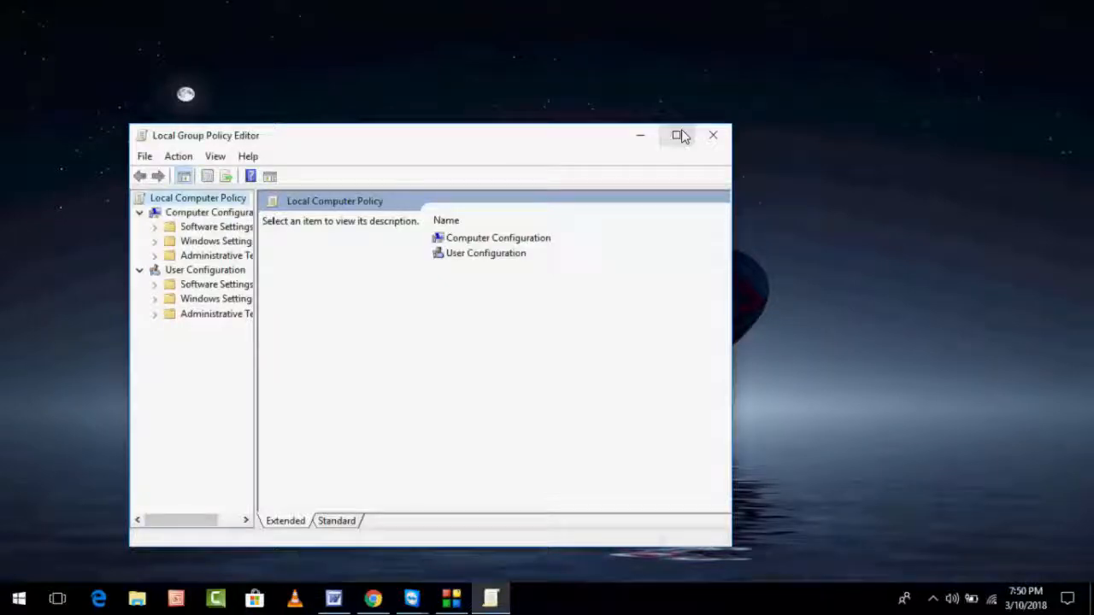
Maximize the editor and browse Computer Configuration > Administrative Templates > Control Panel > User Accounts.
{"action": "left_click", "coordinate": [679, 135]}
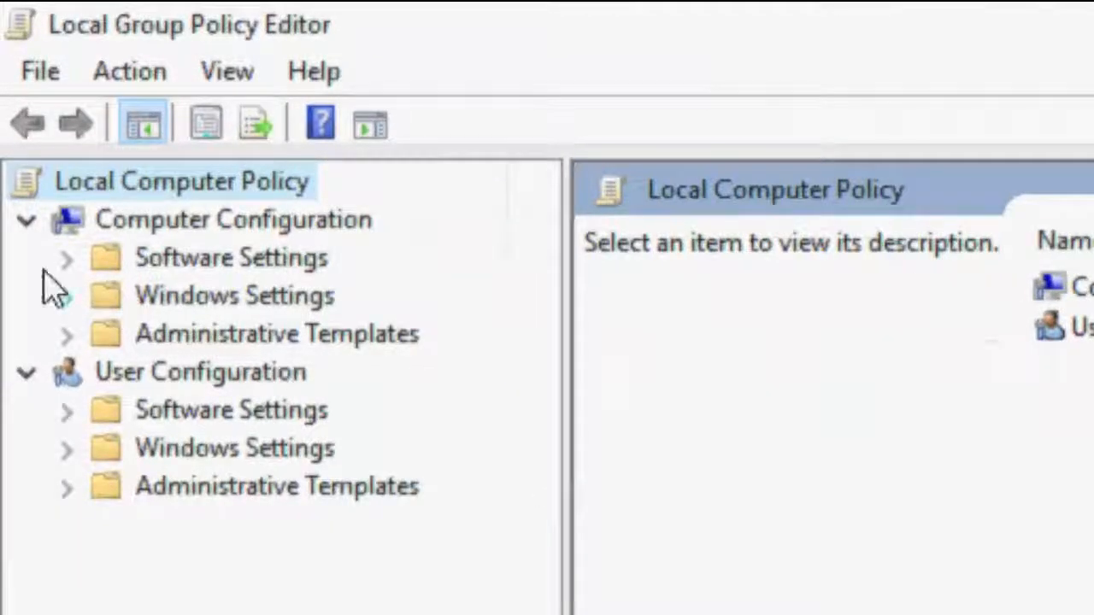
{"action": "mouse_move", "coordinate": [58, 235]}
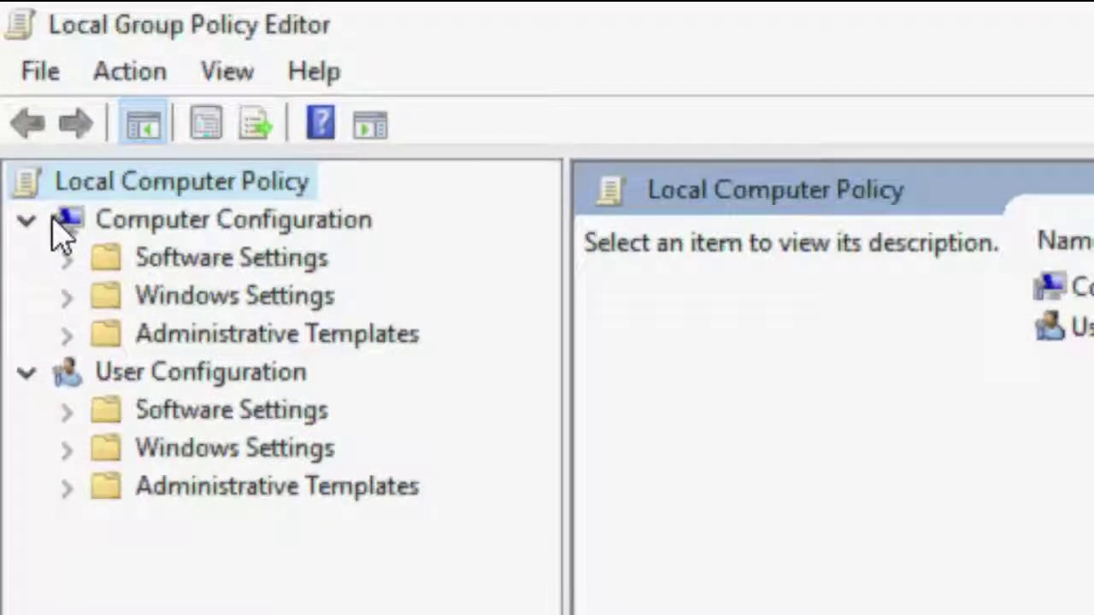
{"action": "mouse_move", "coordinate": [101, 363]}
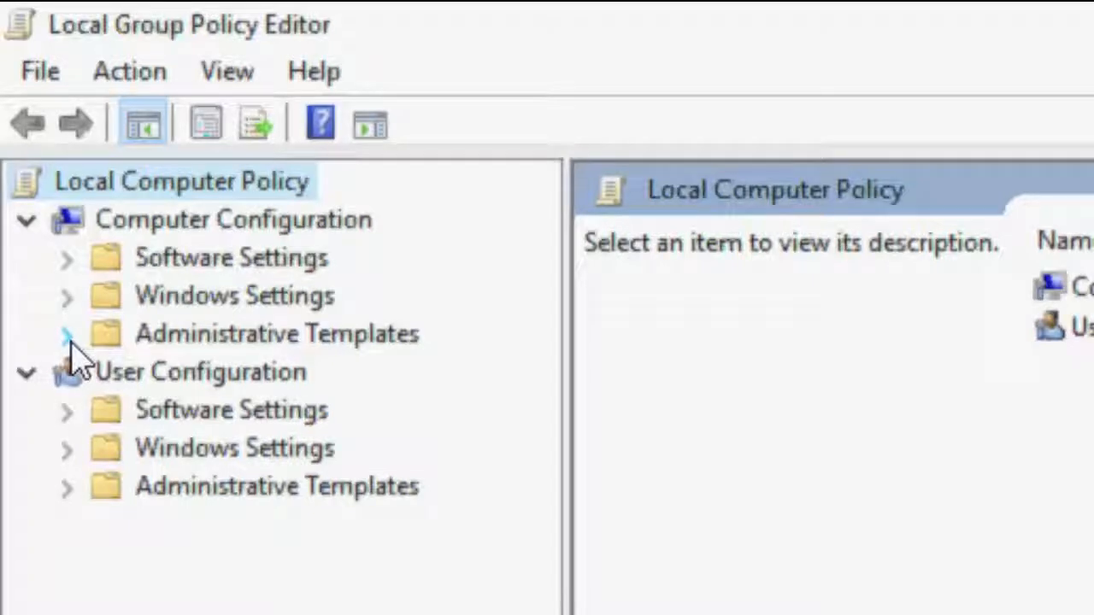
{"action": "left_click", "coordinate": [64, 333]}
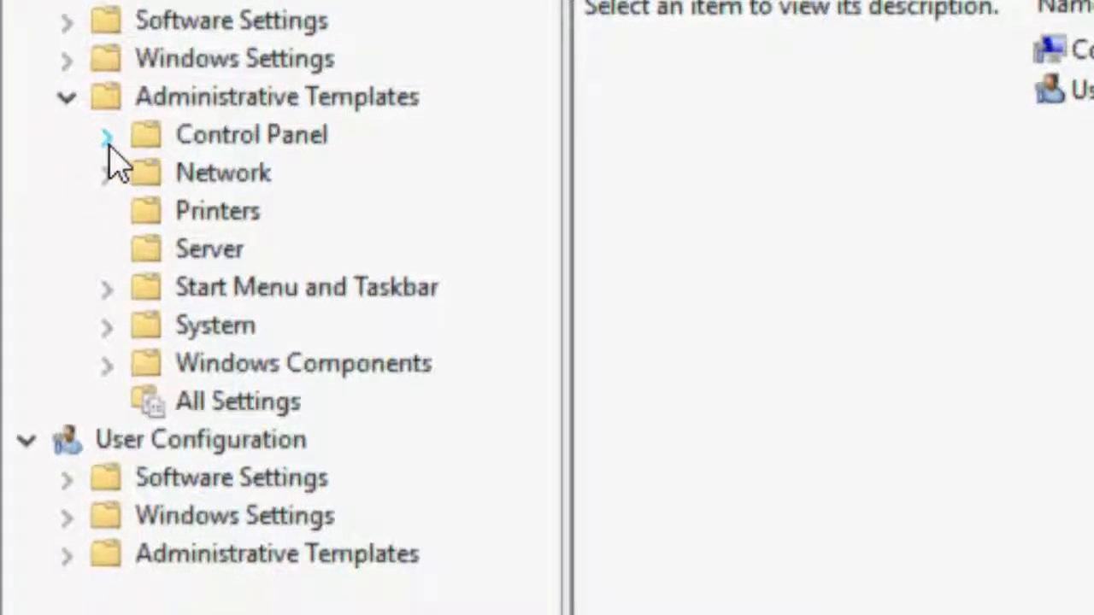
{"action": "left_click", "coordinate": [107, 135]}
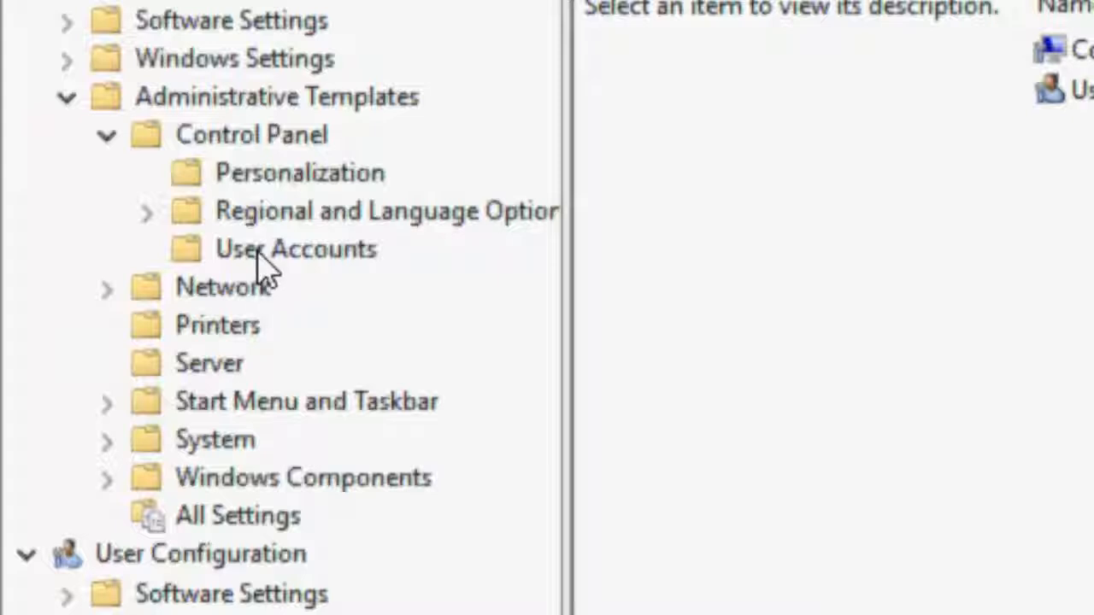
{"action": "mouse_move", "coordinate": [342, 274]}
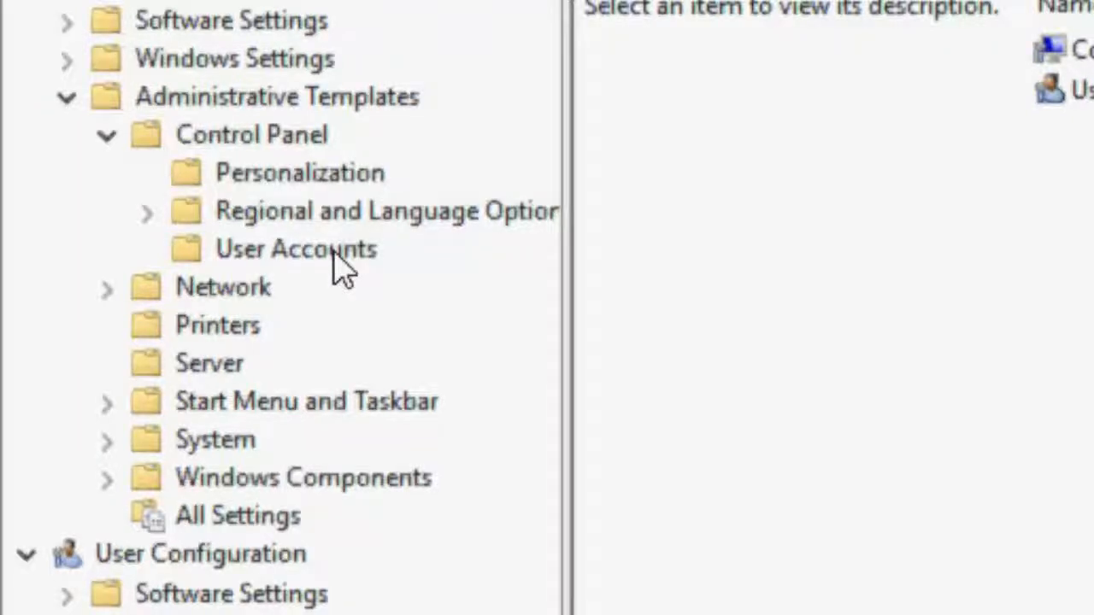
{"action": "left_click", "coordinate": [295, 249]}
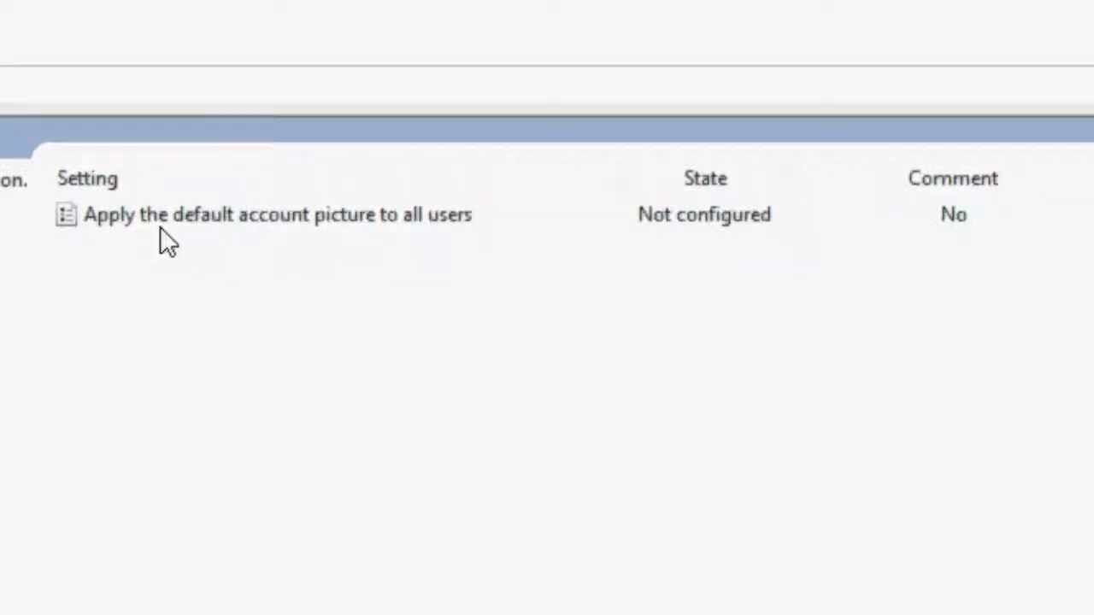
Open the 'Apply the default account picture to all users' policy, currently Not Configured.
{"action": "double_click", "coordinate": [276, 214]}
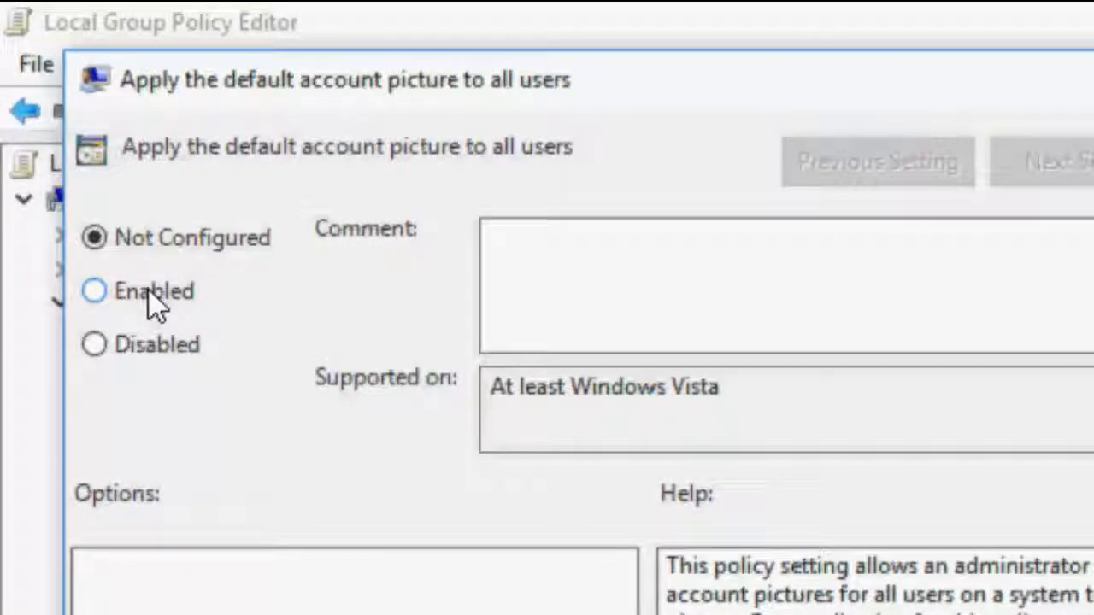
Set the default account picture policy to Enabled and confirm with OK.
{"action": "left_click", "coordinate": [92, 290]}
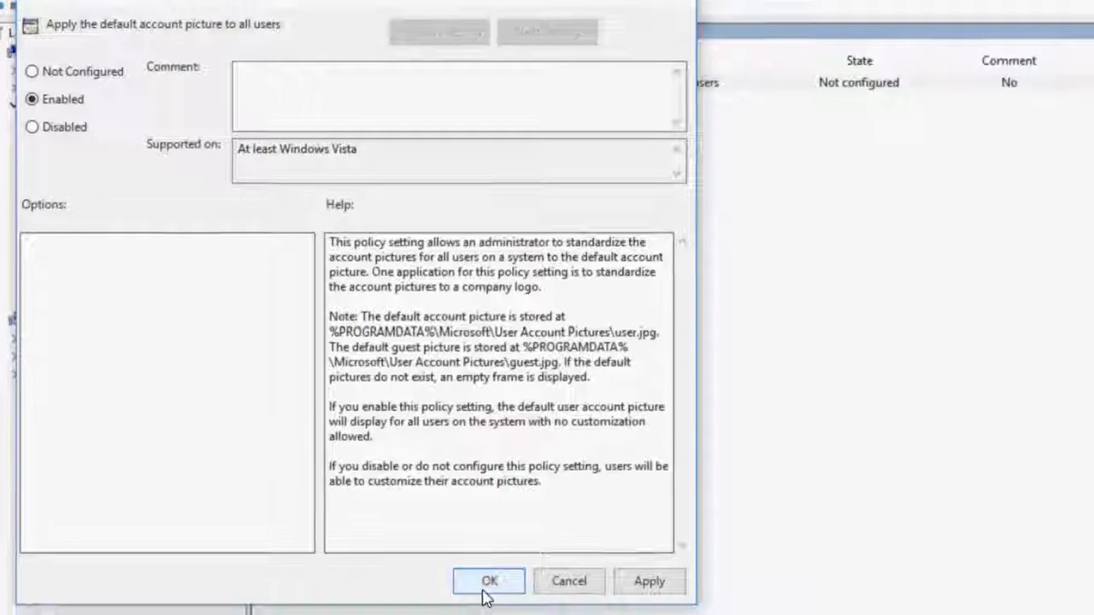
{"action": "left_click", "coordinate": [488, 581]}
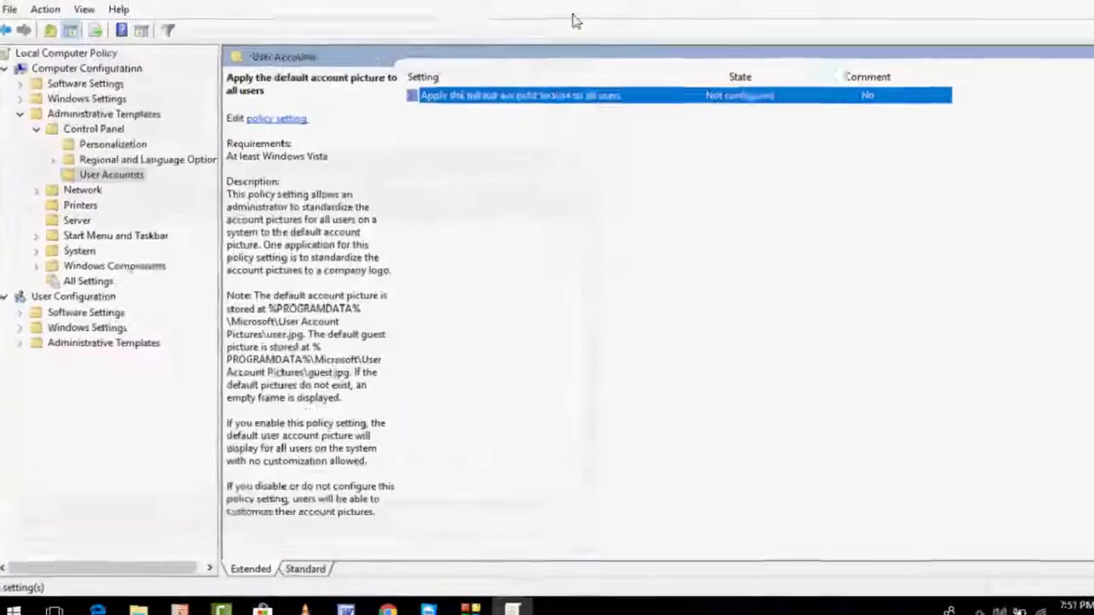